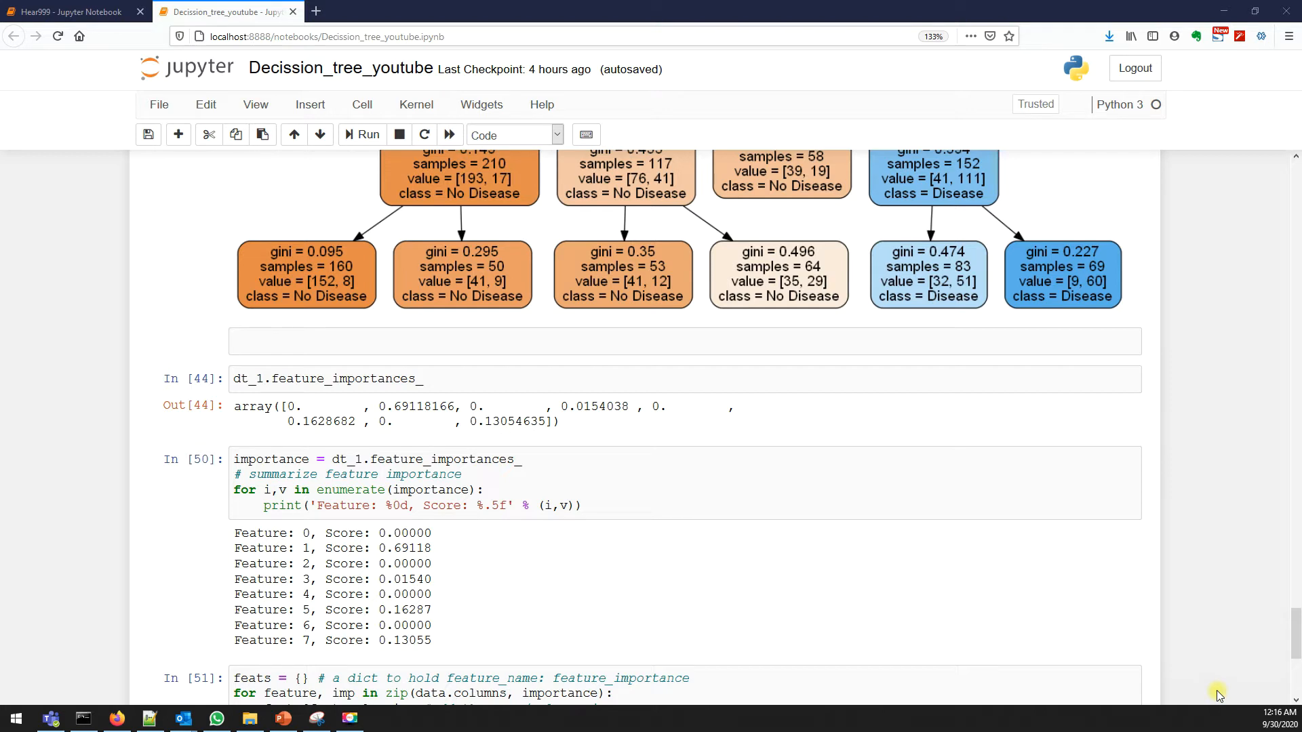
{"action": "mouse_move", "coordinate": [903, 540]}
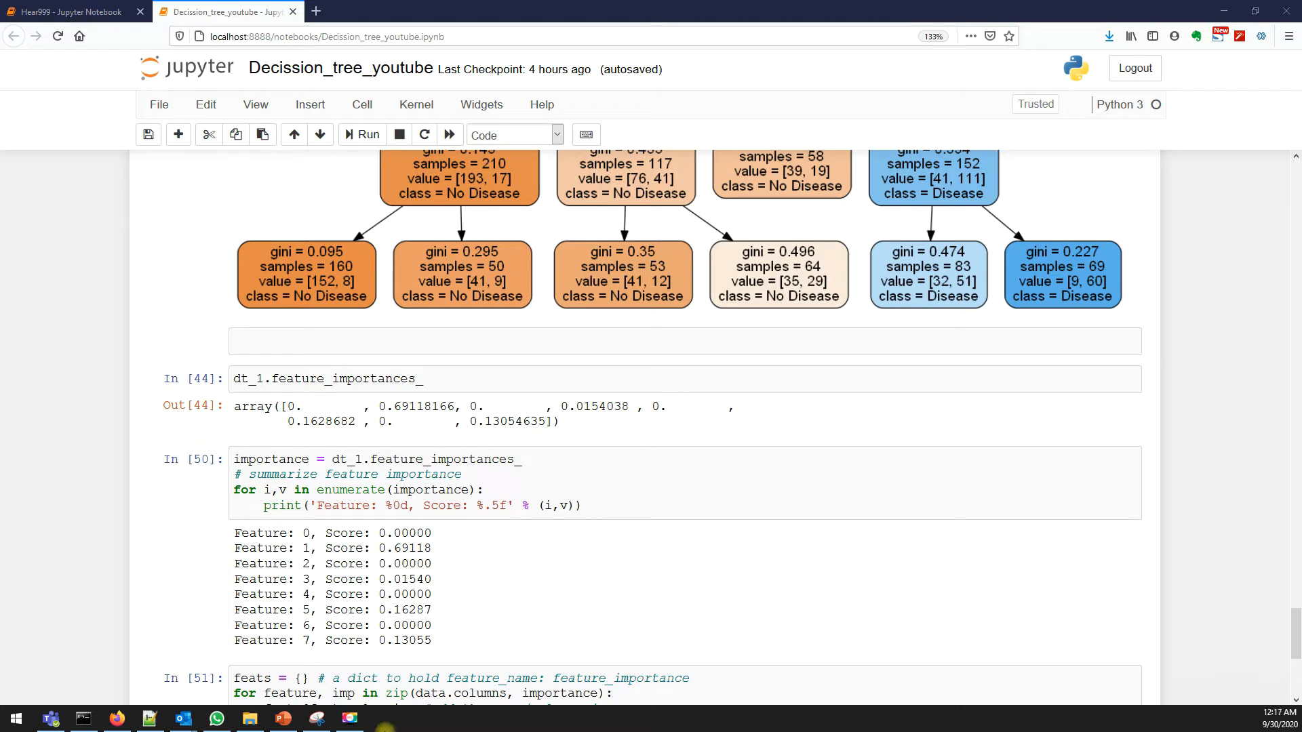
Step: Bring the PowerPoint information gain slides to the front from the taskbar
{"action": "left_click", "coordinate": [282, 718]}
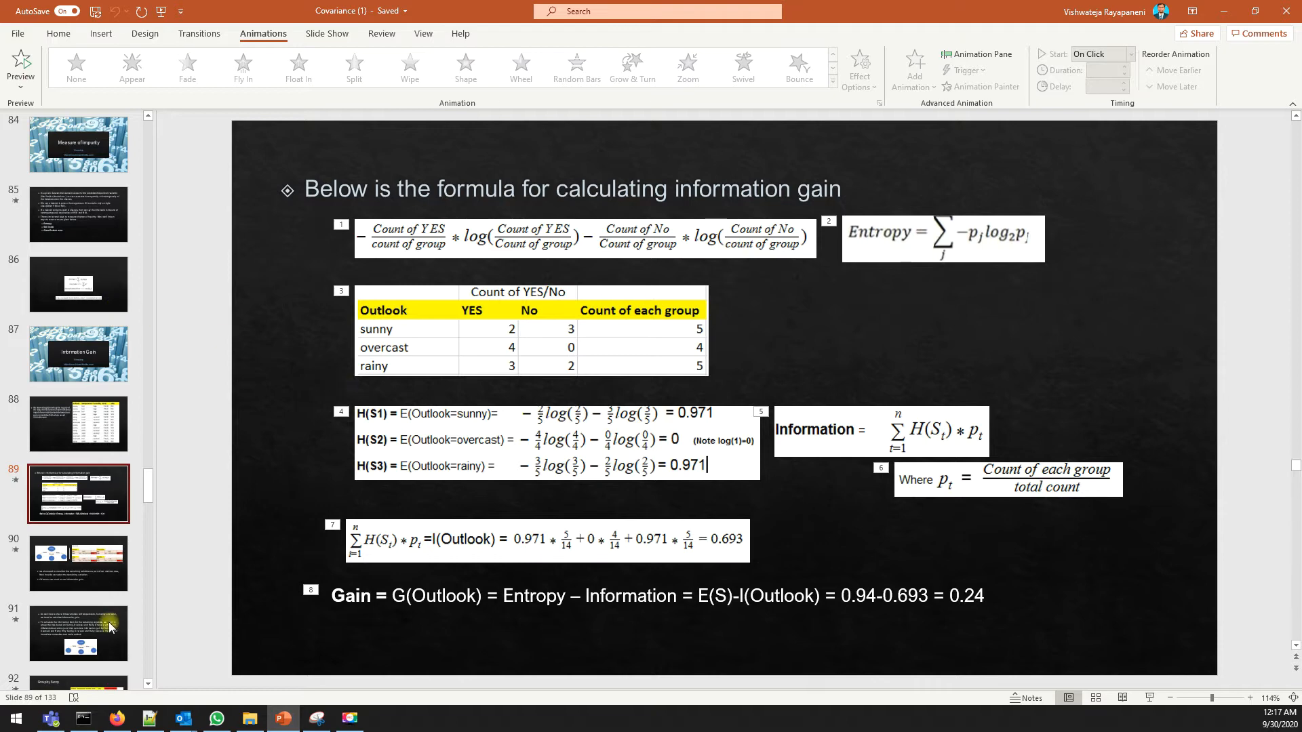
Step: Show slide 90 comparing information gain for Outlook, Temperature, Wind and Humidity
{"action": "left_click", "coordinate": [79, 563]}
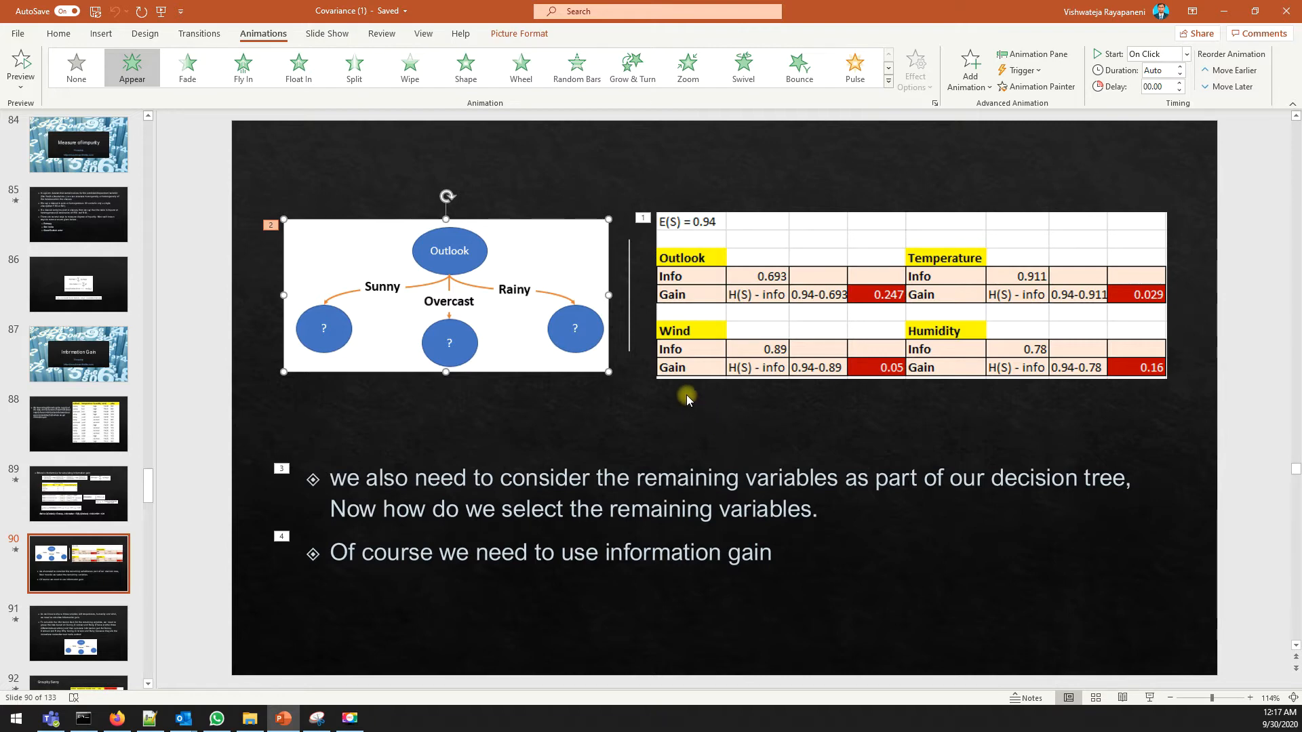
{"action": "mouse_move", "coordinate": [489, 419]}
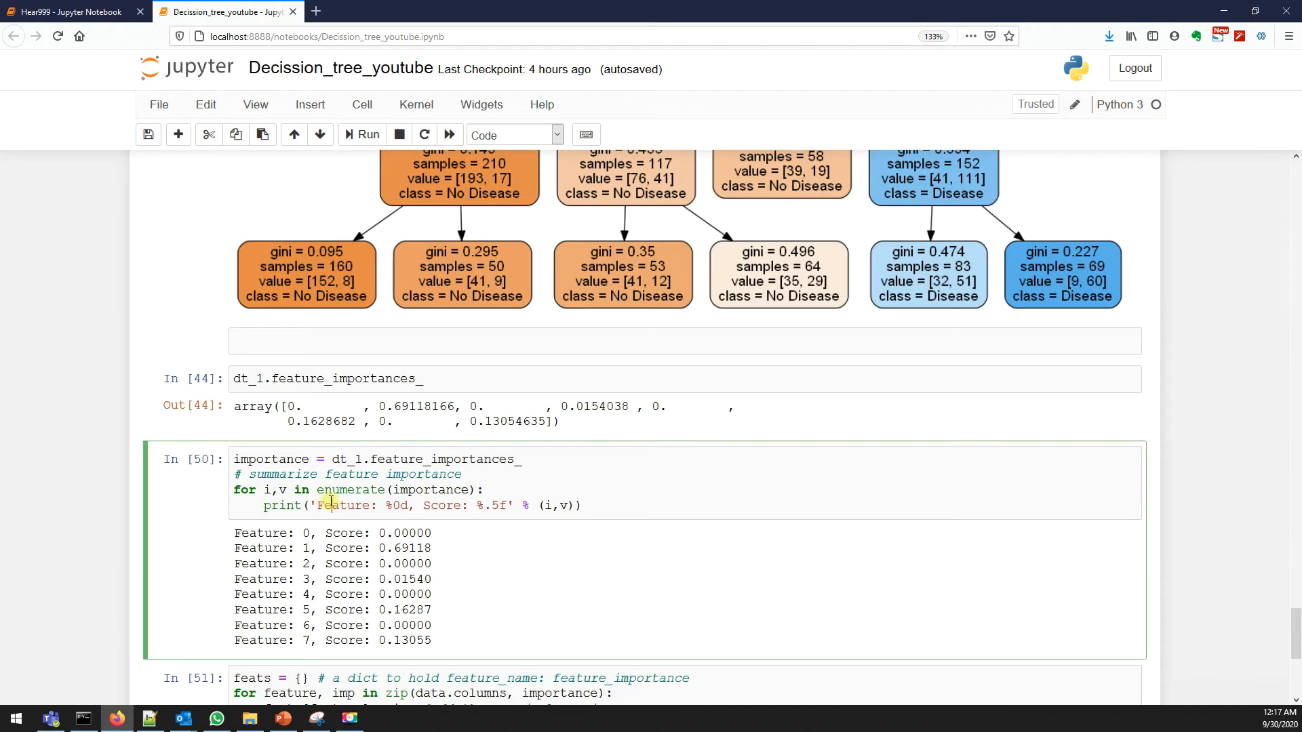
Step: Re-run dt_1.feature_importances_ and enter data.columns in the empty cell above as a Code cell
{"action": "double_click", "coordinate": [297, 379]}
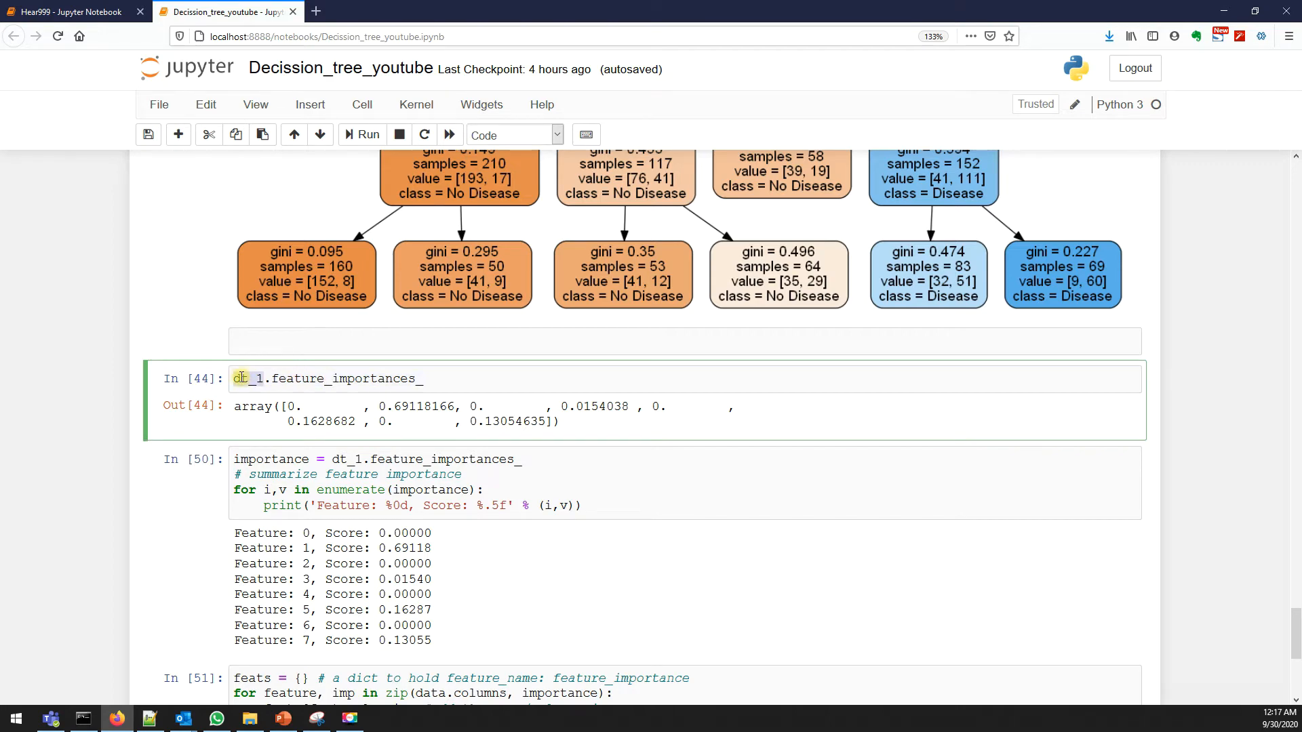
{"action": "scroll", "scroll_direction": "down", "scroll_amount": 3}
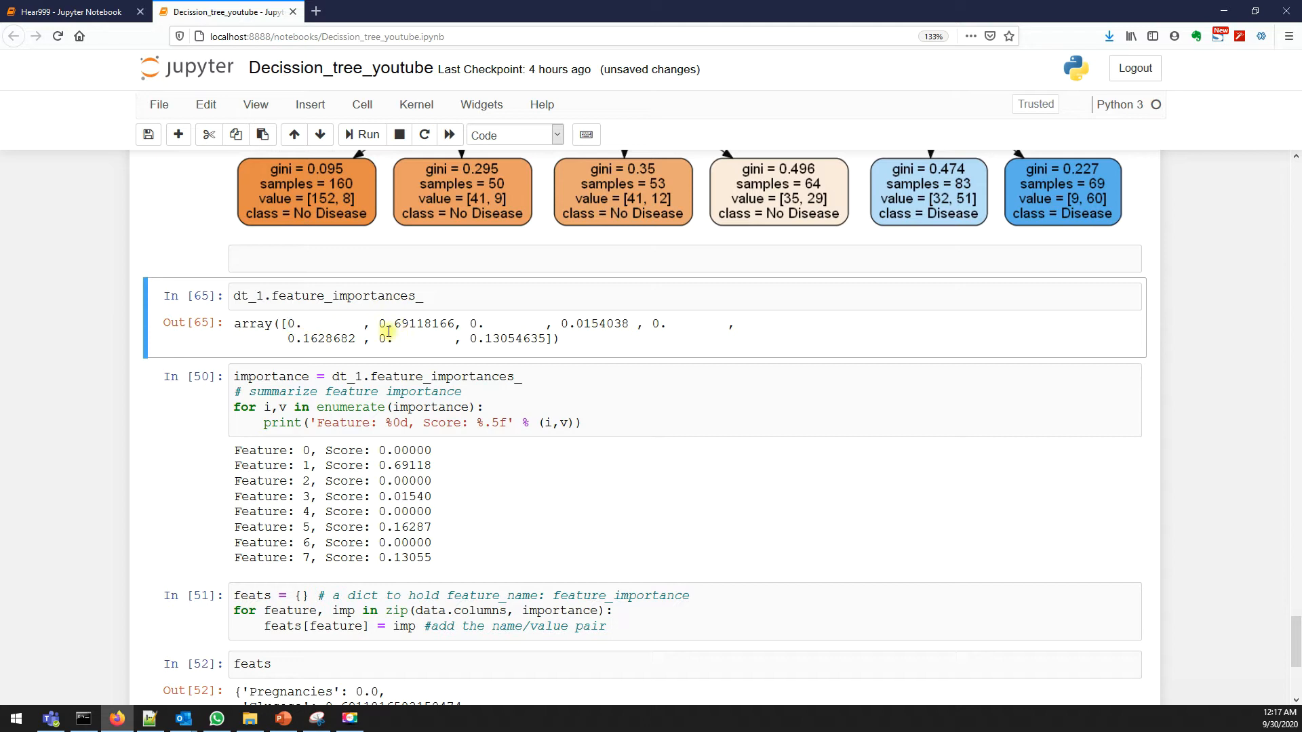
{"action": "left_click_drag", "start_coordinate": [281, 322], "coordinate": [555, 339]}
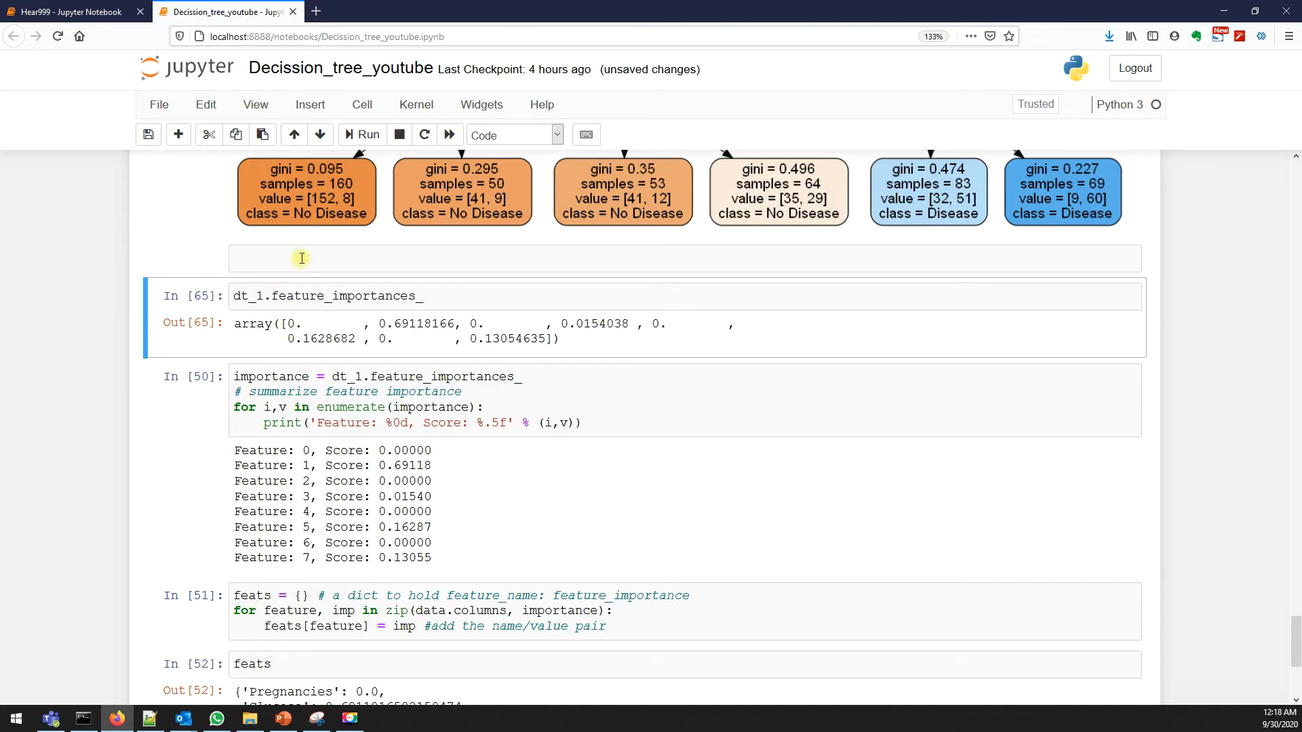
{"action": "type", "text": "data."}
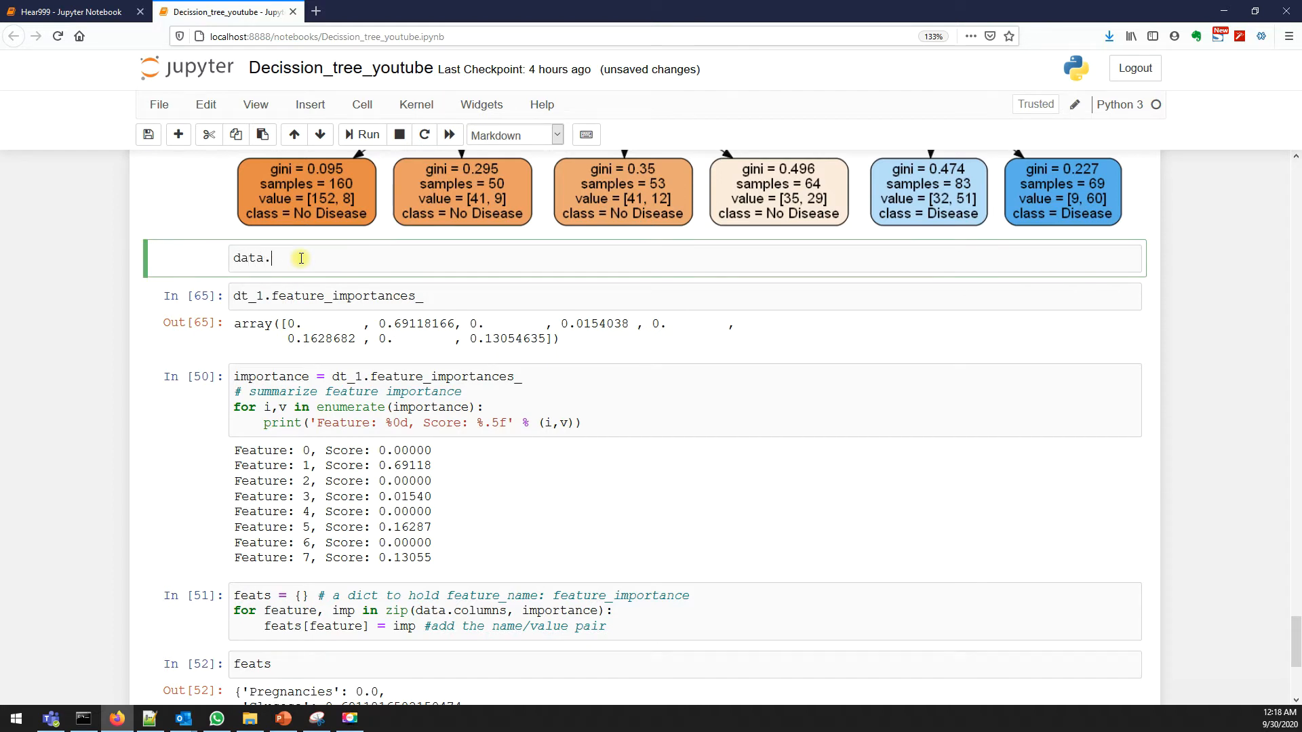
{"action": "type", "text": "columns"}
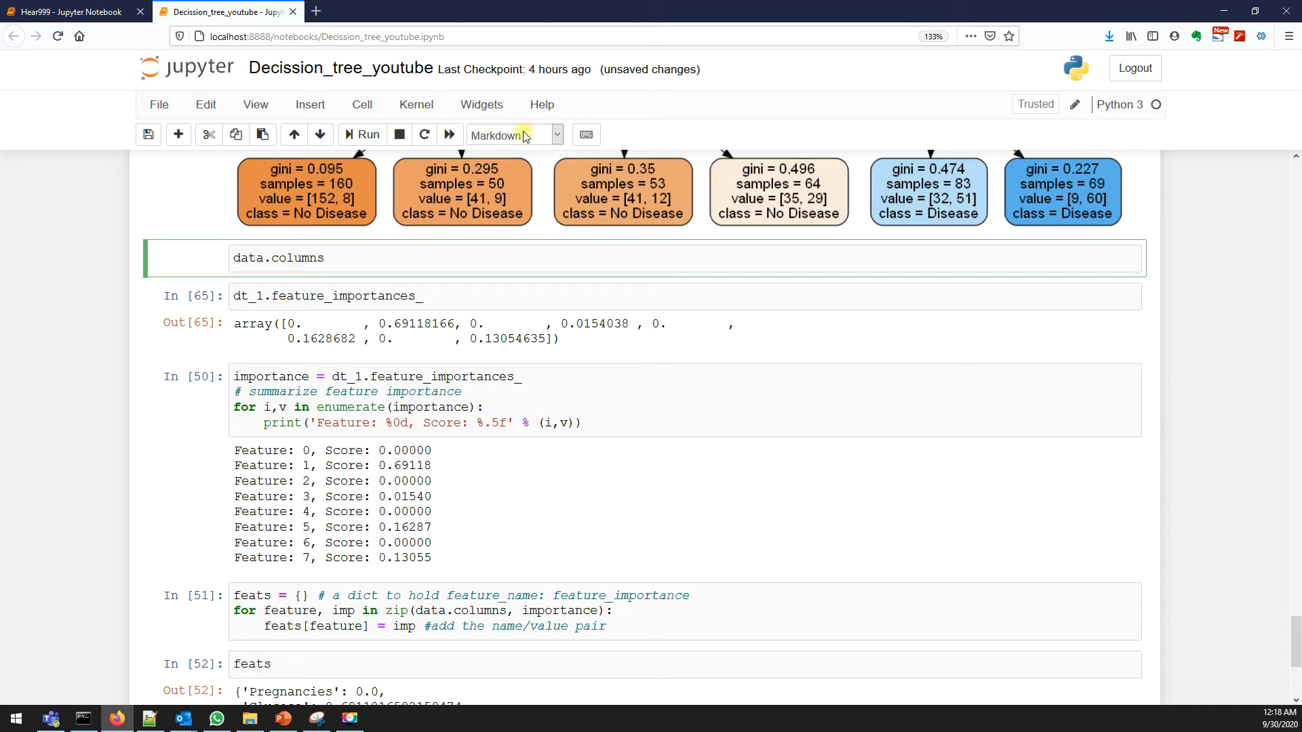
{"action": "left_click", "coordinate": [513, 134]}
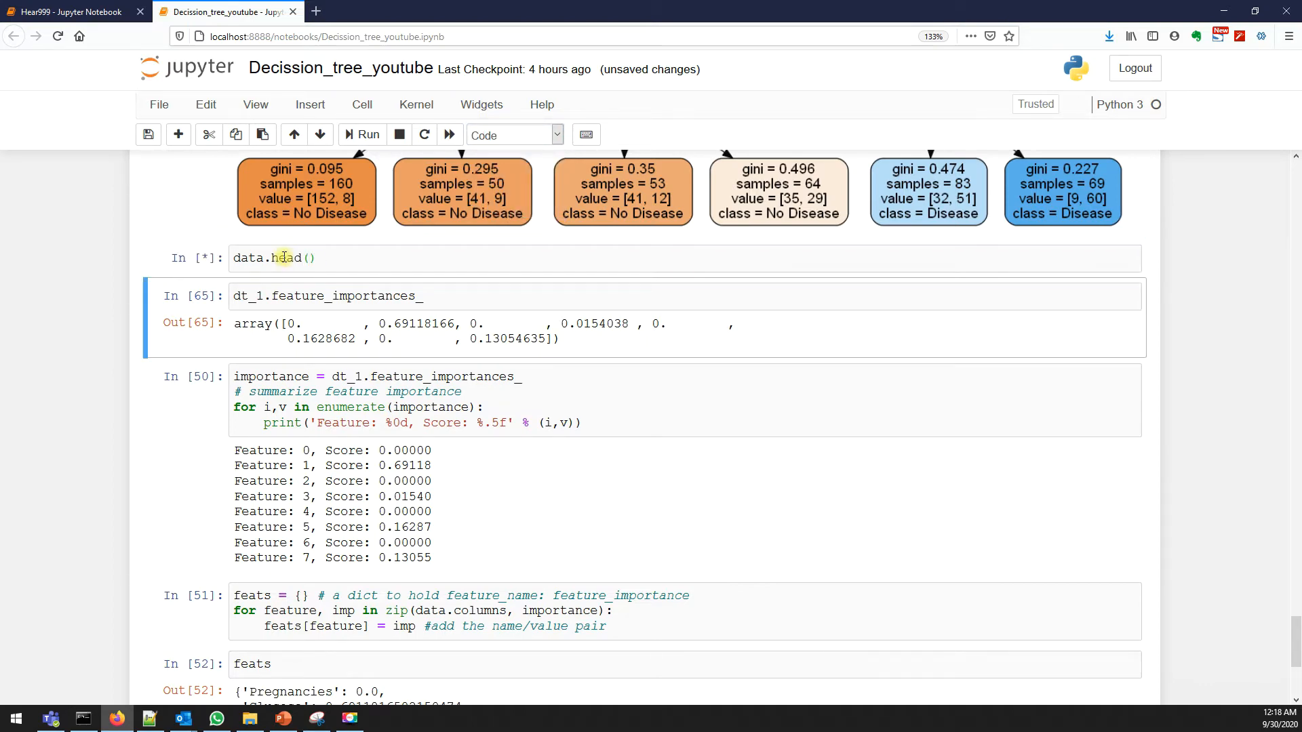
Step: Display the first five data rows and review the zip(data.columns, importance) feats cell
{"action": "left_click", "coordinate": [360, 134]}
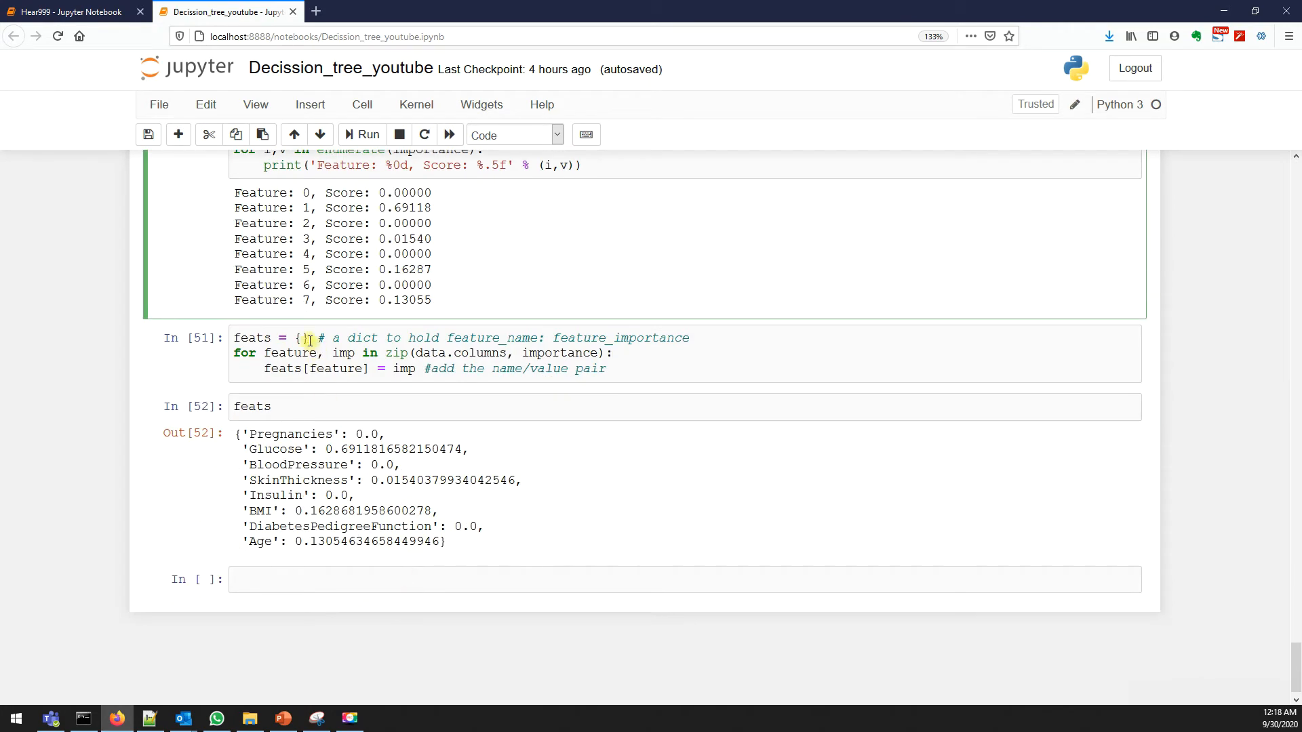
{"action": "double_click", "coordinate": [252, 338]}
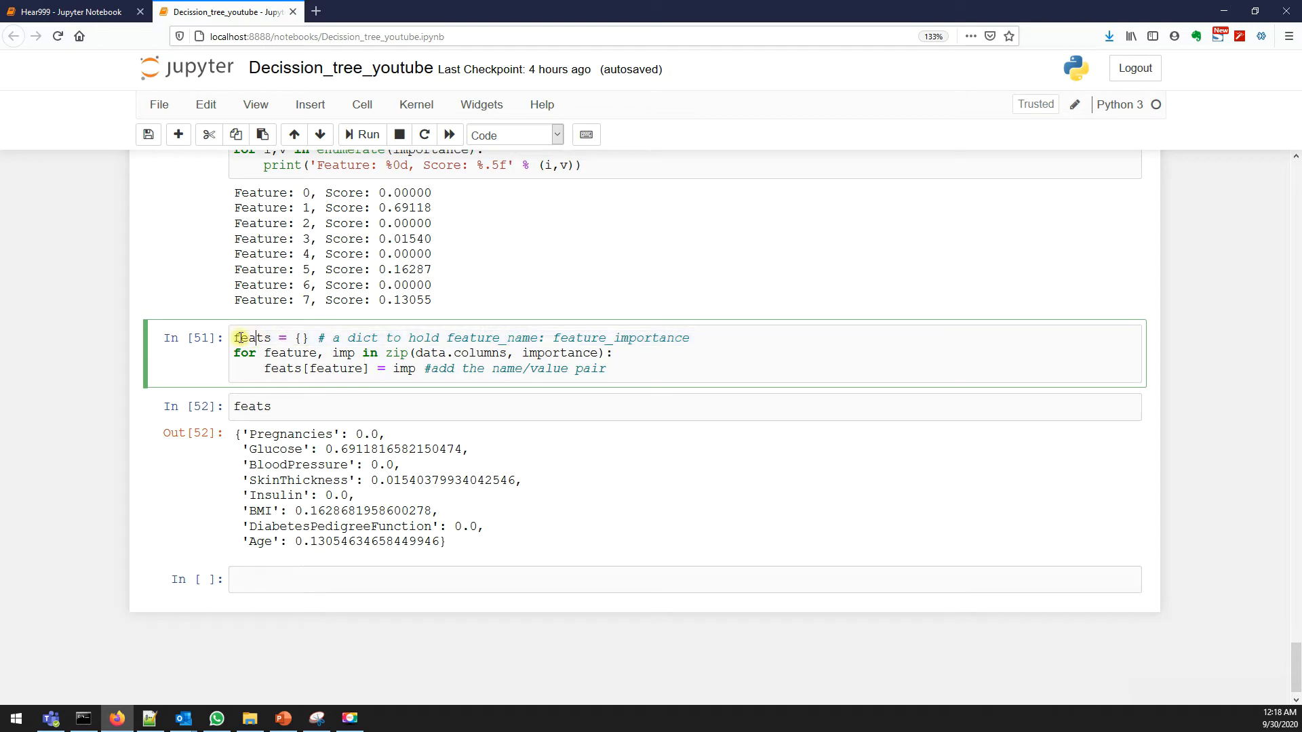
{"action": "double_click", "coordinate": [290, 352]}
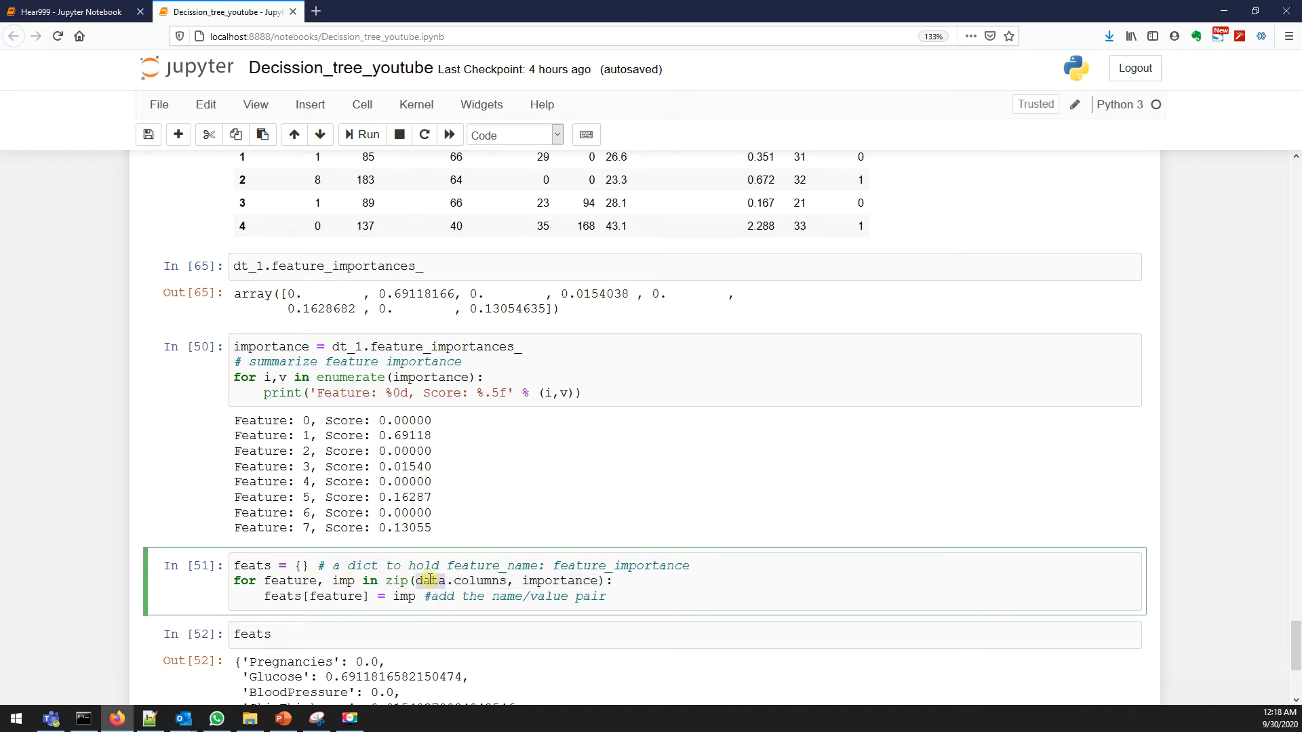
{"action": "mouse_move", "coordinate": [320, 288]}
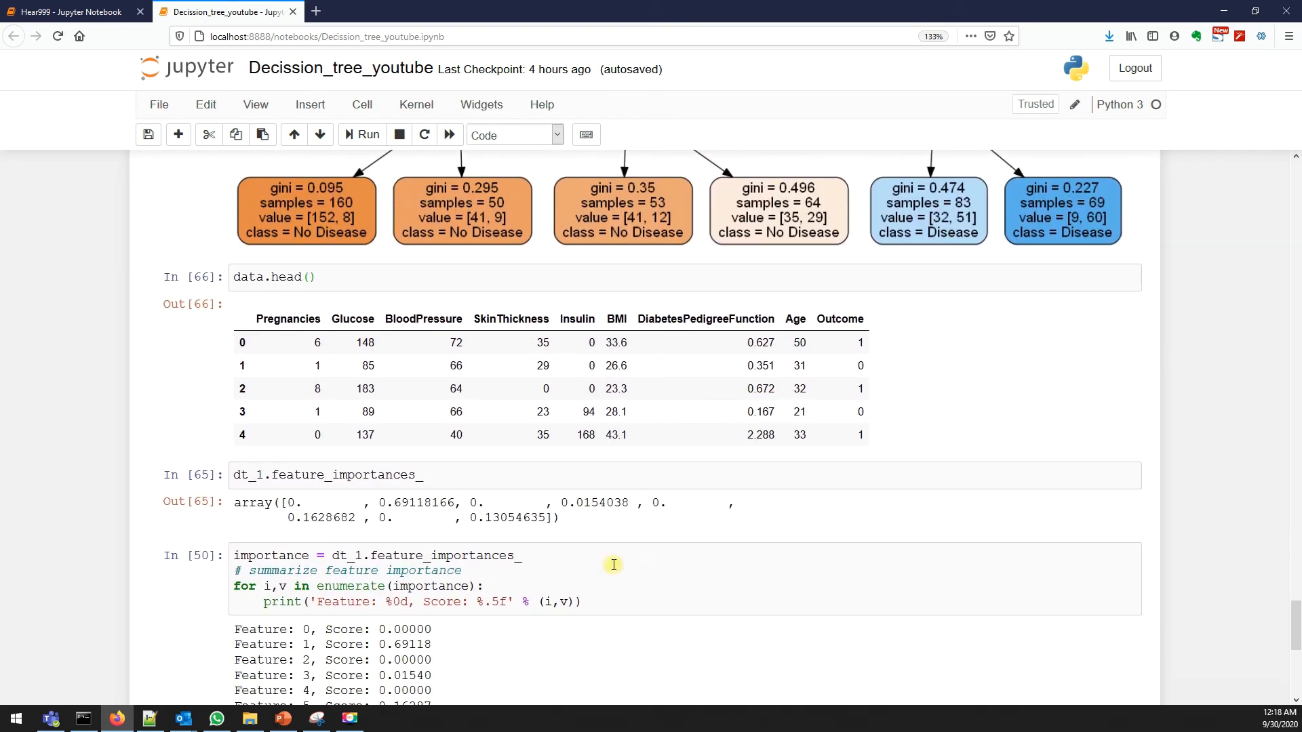
{"action": "scroll", "scroll_direction": "down", "scroll_amount": 3}
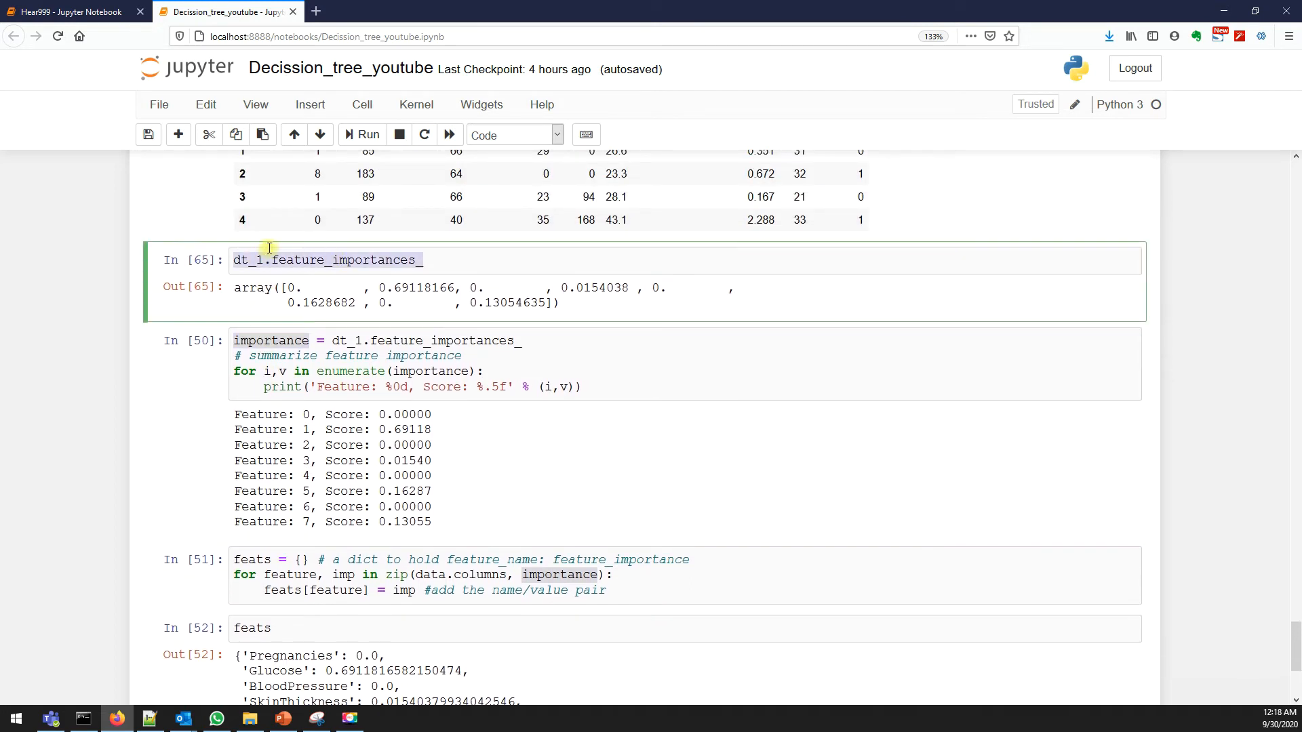
{"action": "left_click", "coordinate": [268, 341]}
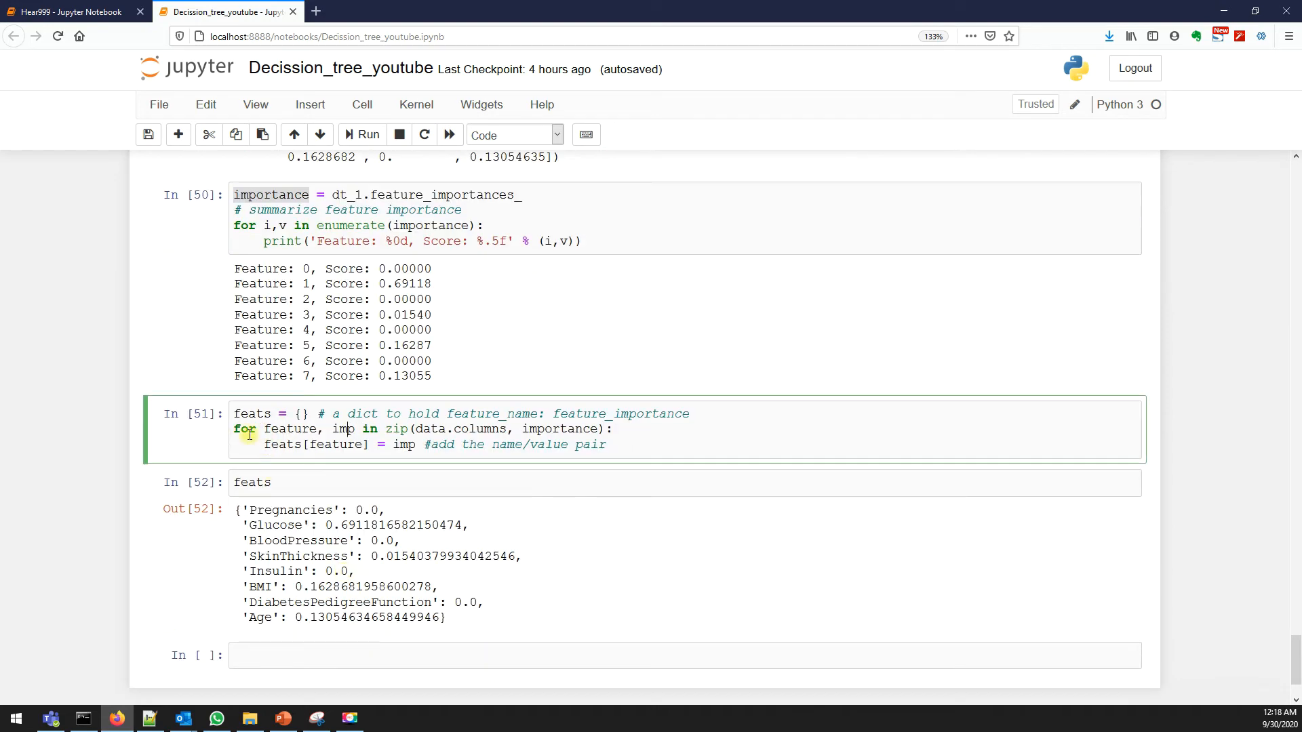
Step: Re-run the feats mapping cells and print the tree with print_tree(dt_1), Glucose as root split
{"action": "double_click", "coordinate": [290, 430]}
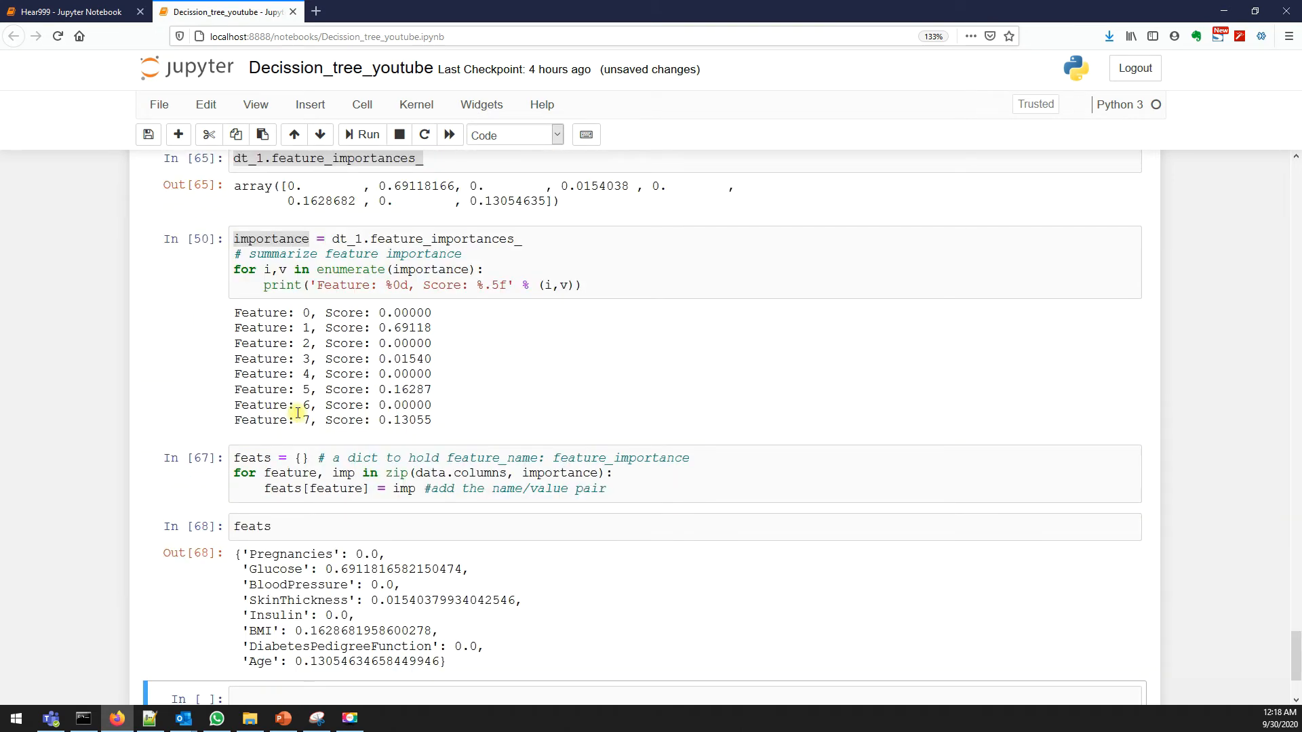
{"action": "double_click", "coordinate": [301, 554]}
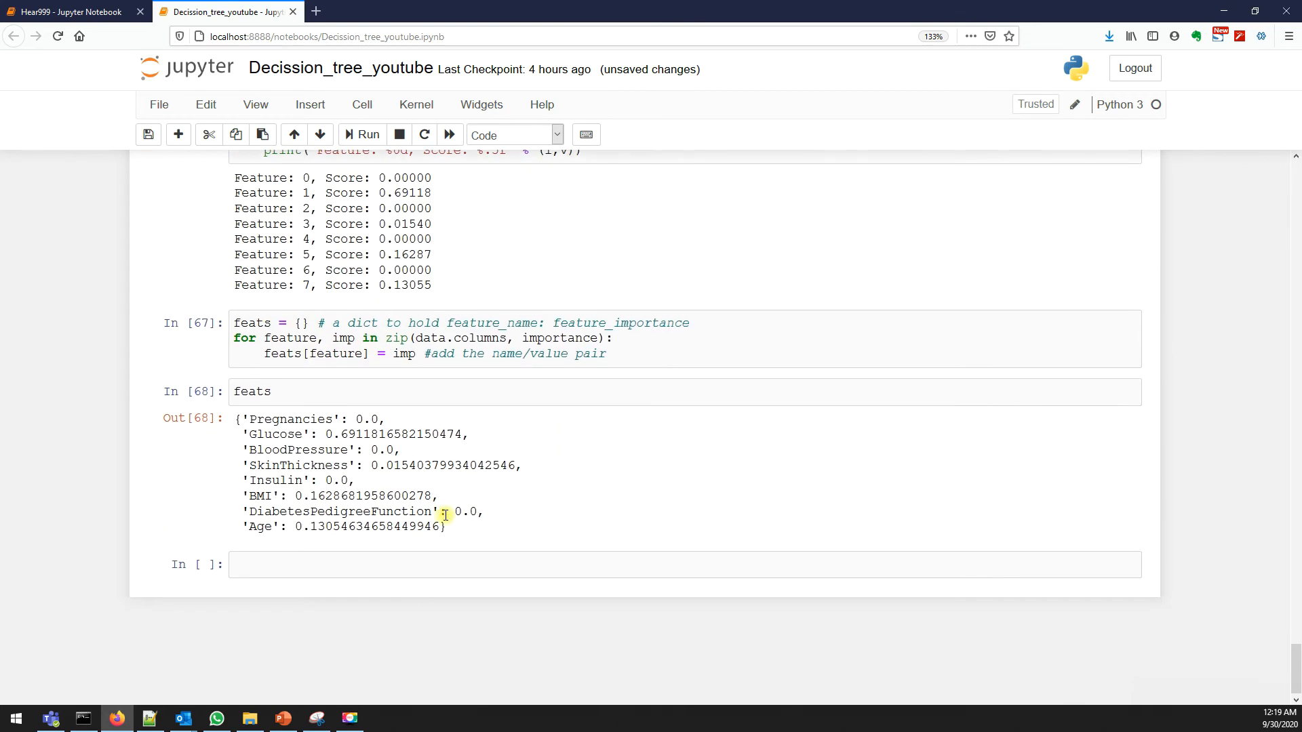
{"action": "type", "text": "print_tree(dt_1)"}
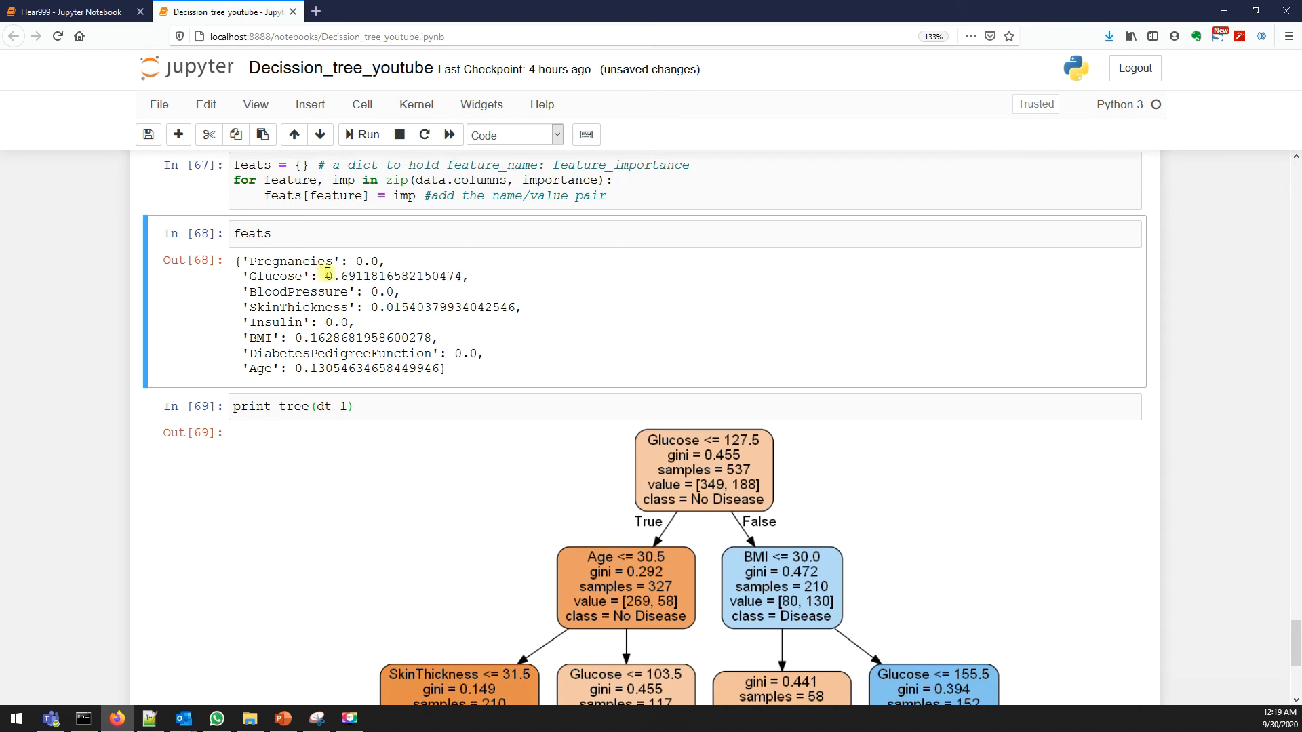
{"action": "double_click", "coordinate": [394, 276]}
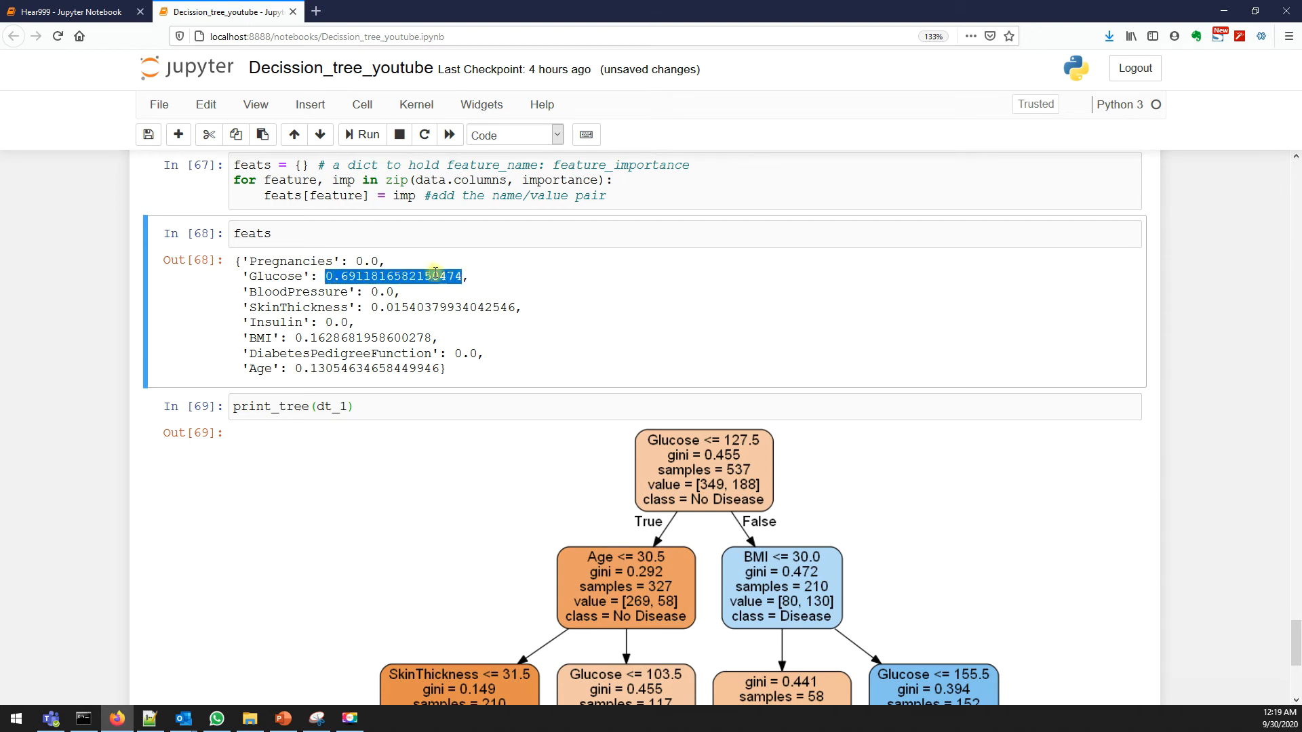
{"action": "mouse_move", "coordinate": [342, 301]}
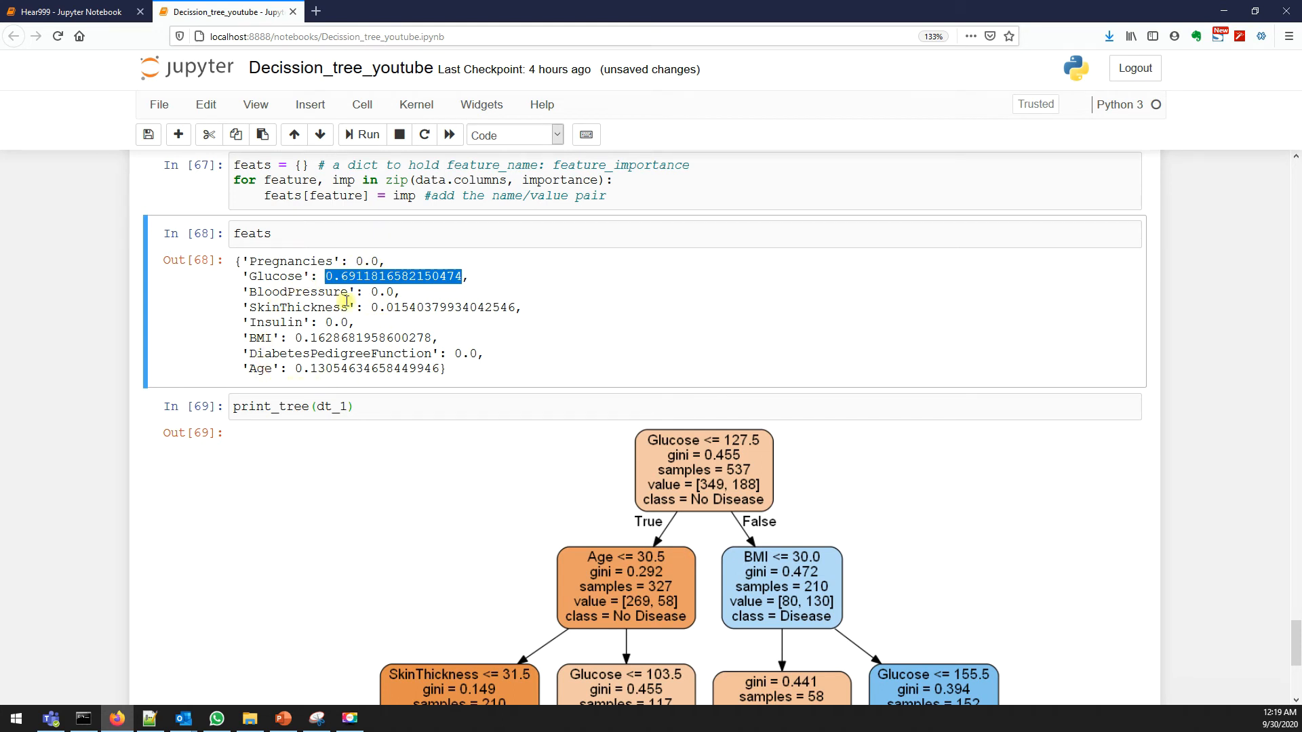
{"action": "double_click", "coordinate": [275, 275]}
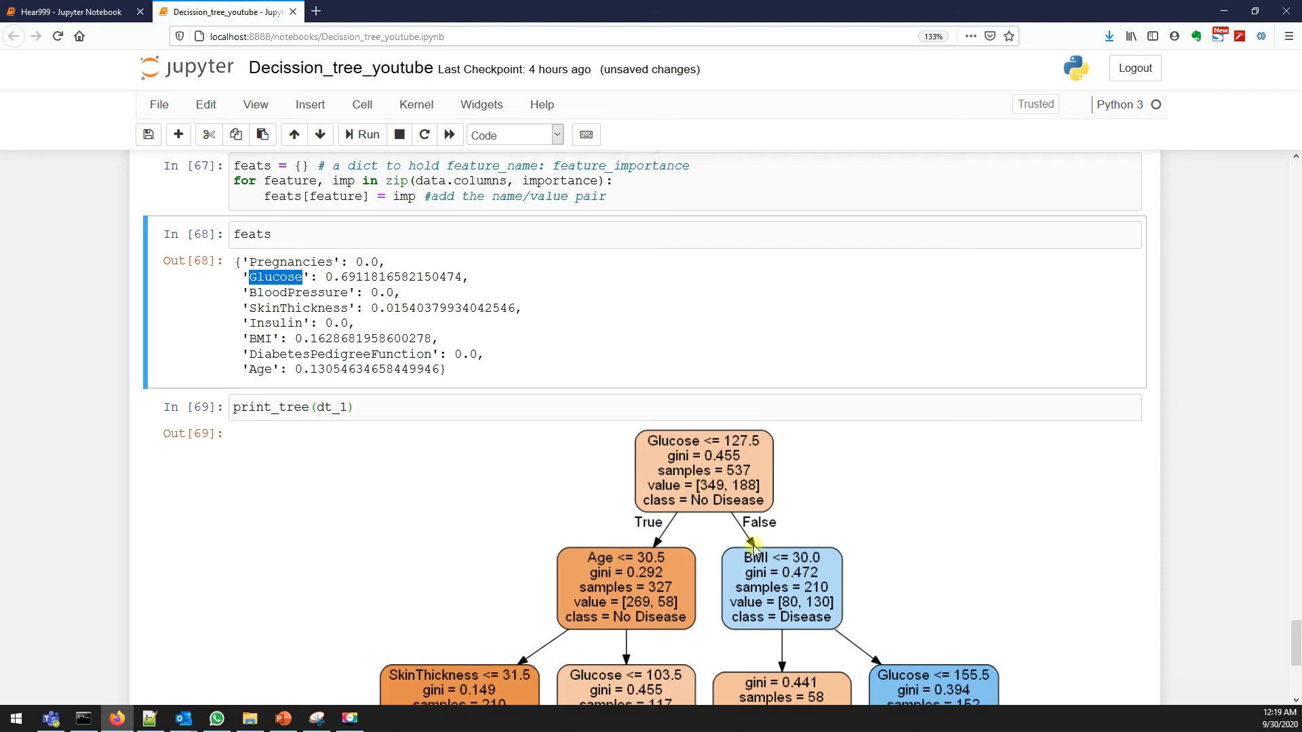
{"action": "double_click", "coordinate": [261, 369]}
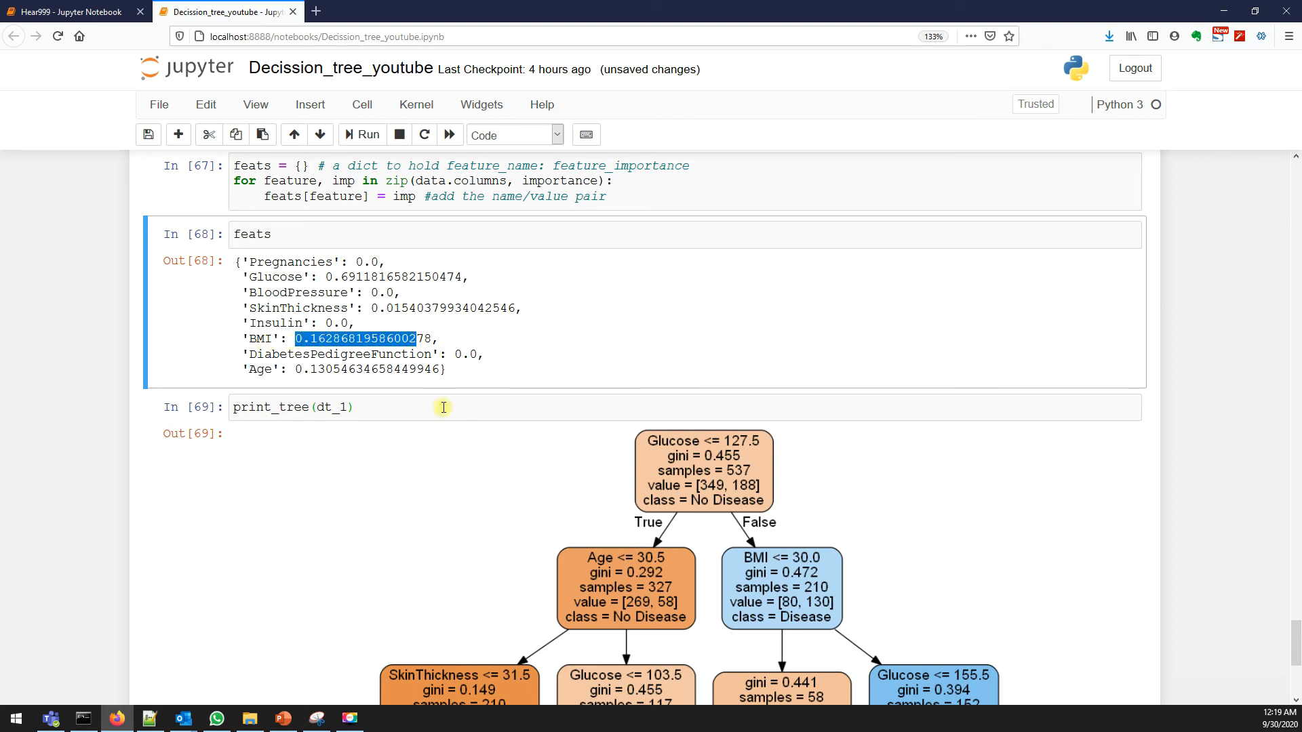
{"action": "scroll", "scroll_direction": "down", "scroll_amount": 3}
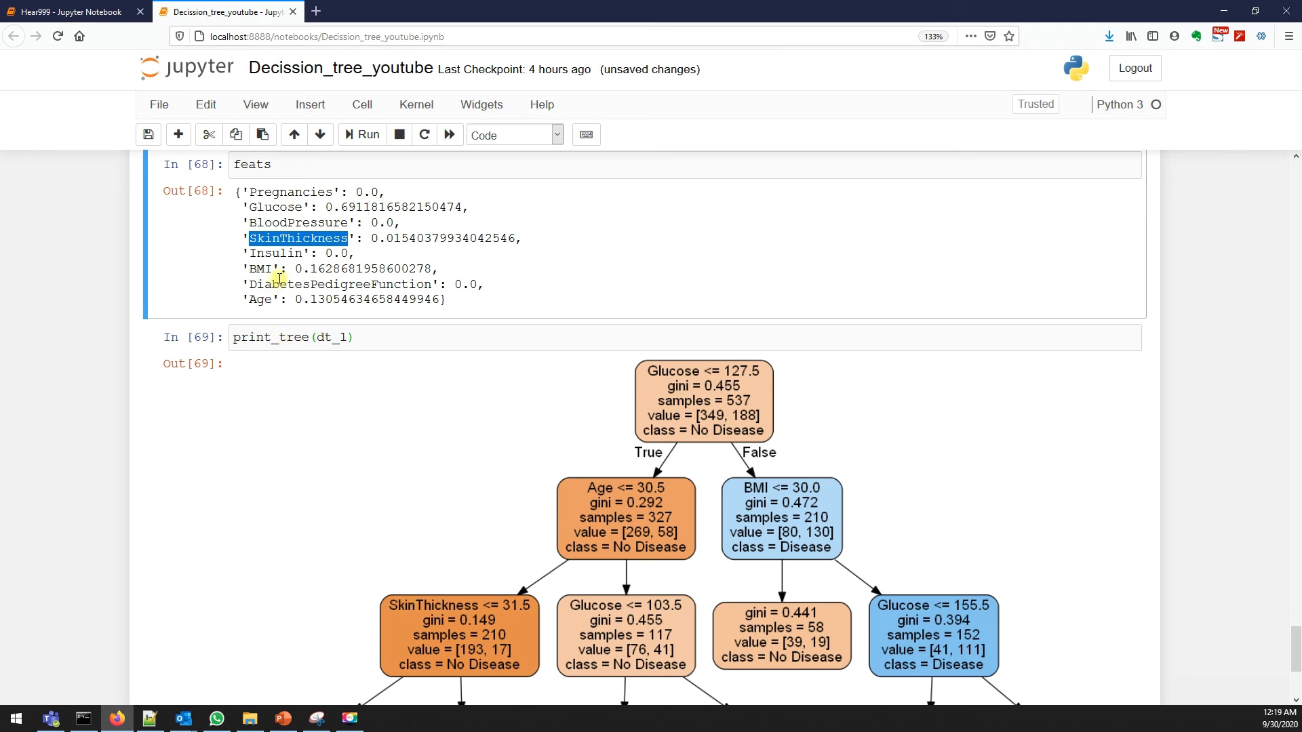
{"action": "scroll", "scroll_direction": "down", "scroll_amount": 3}
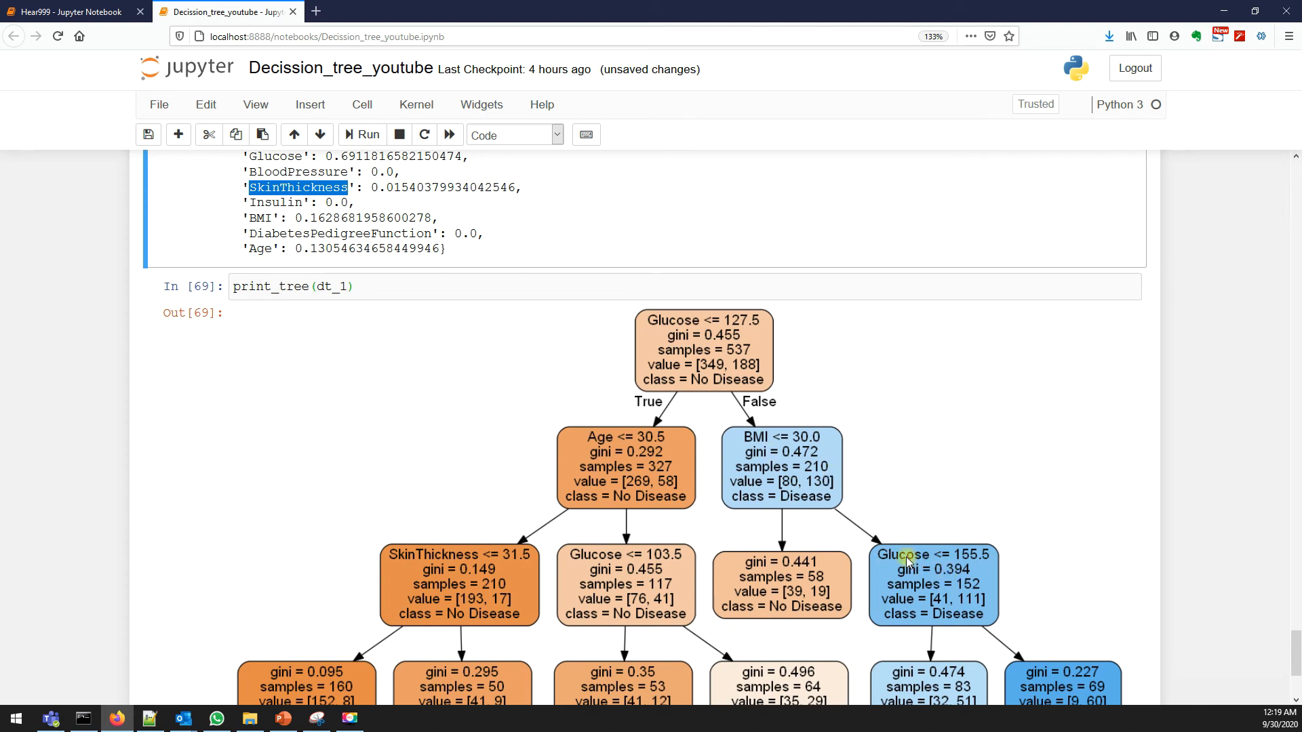
{"action": "mouse_move", "coordinate": [903, 561]}
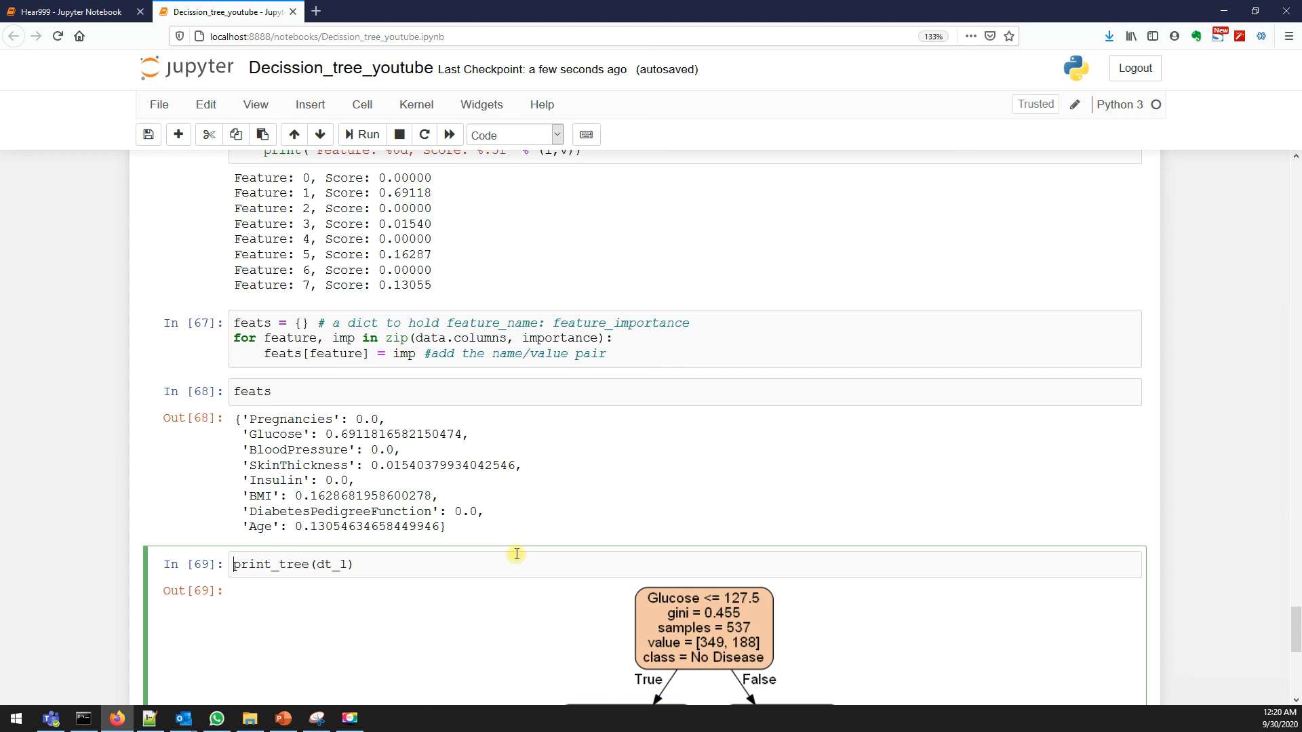
{"action": "mouse_move", "coordinate": [337, 439]}
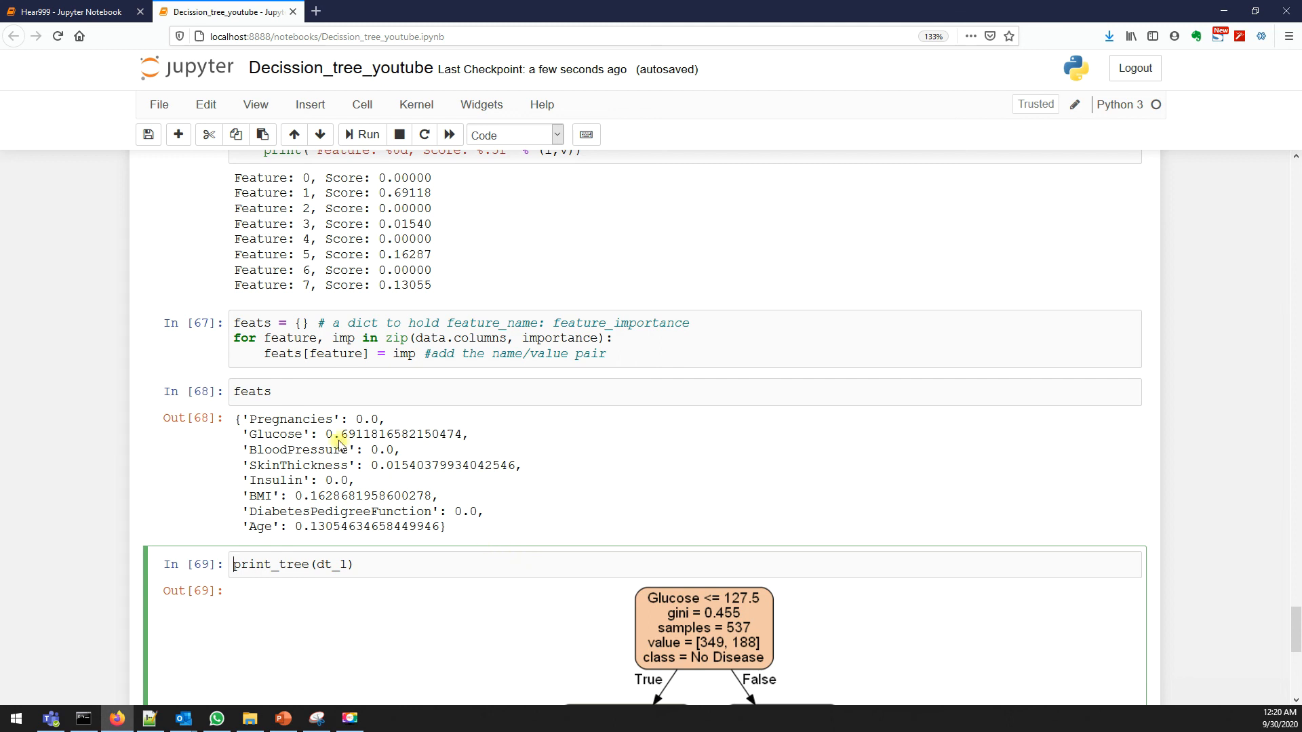
{"action": "double_click", "coordinate": [291, 419]}
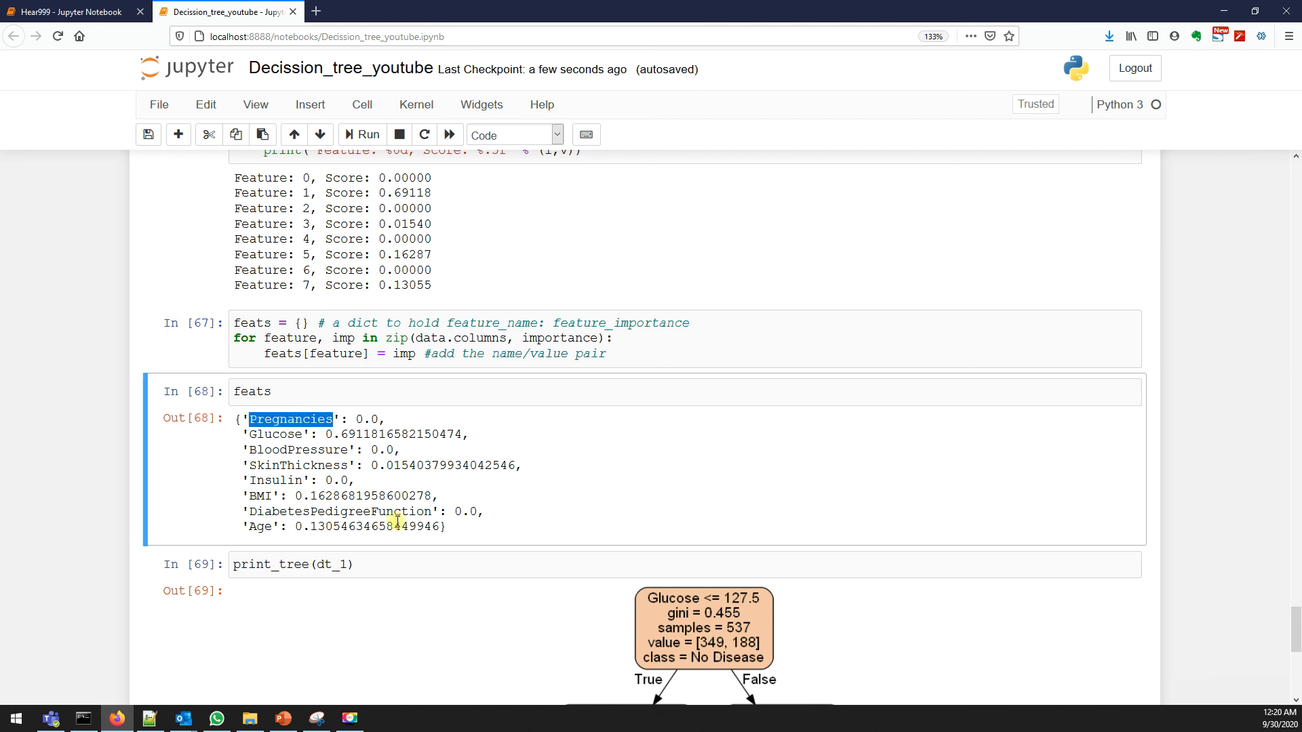